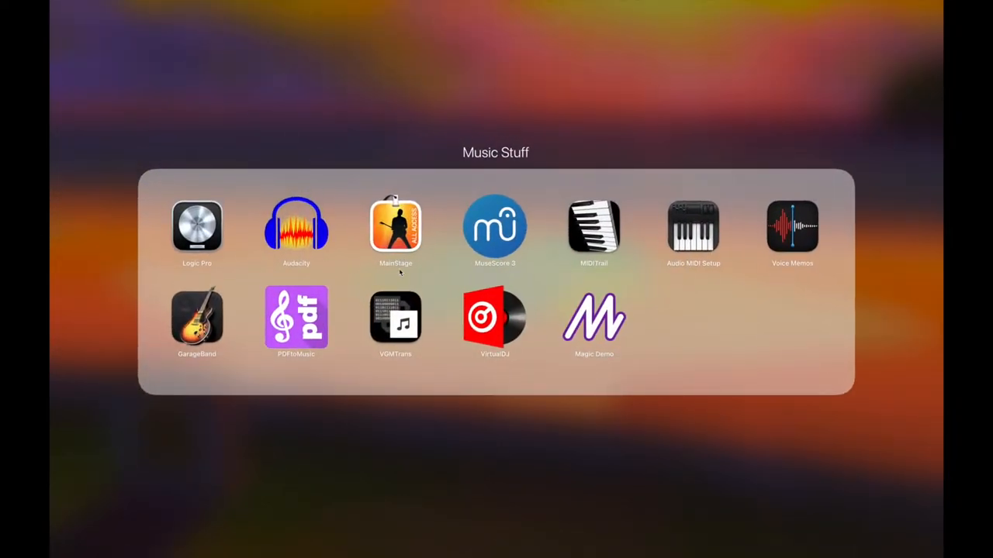
mouse_move(376, 335)
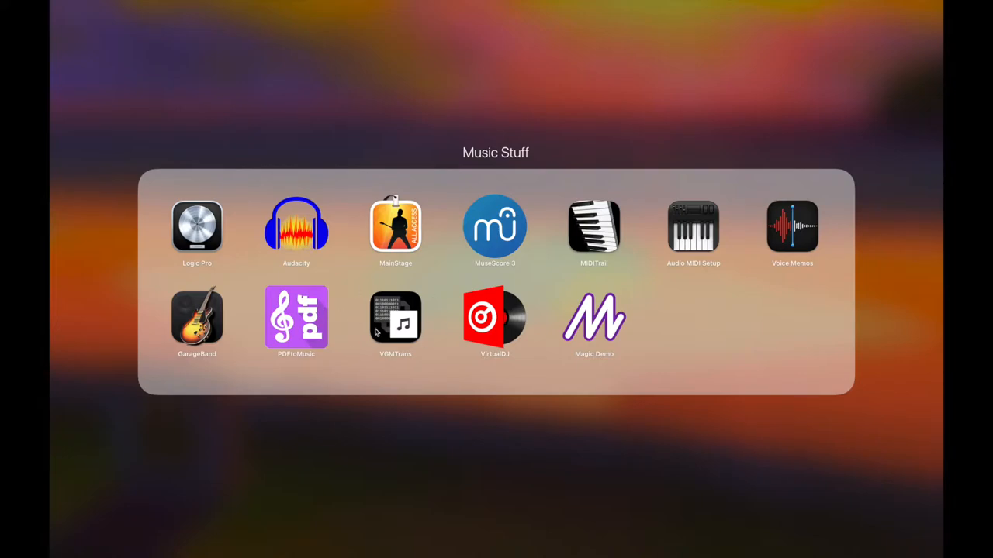
Launch VGMTrans from the Music Stuff folder in Launchpad
double_click(394, 317)
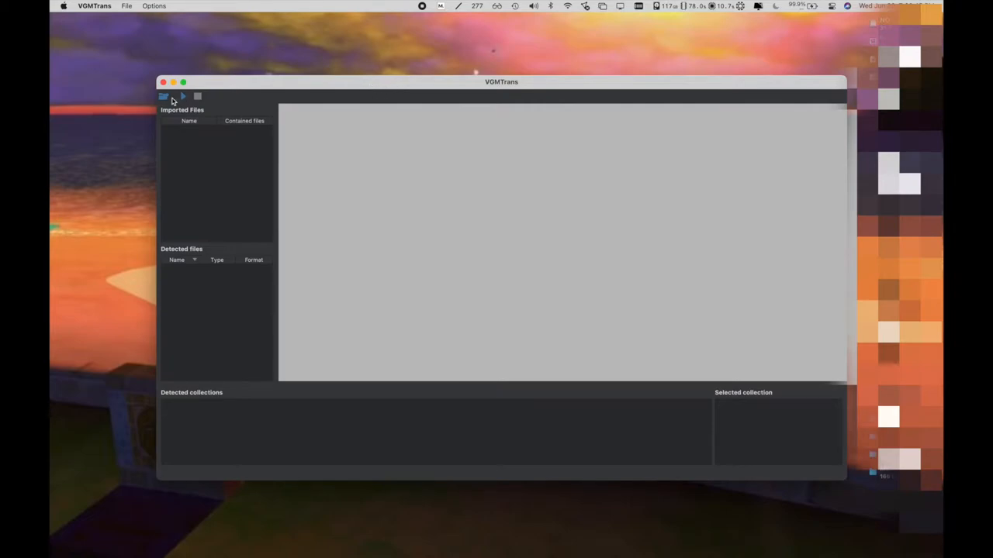
Import the Nintendo DS game ROM so VGMTrans detects its sequences, banks and collections
left_click(164, 96)
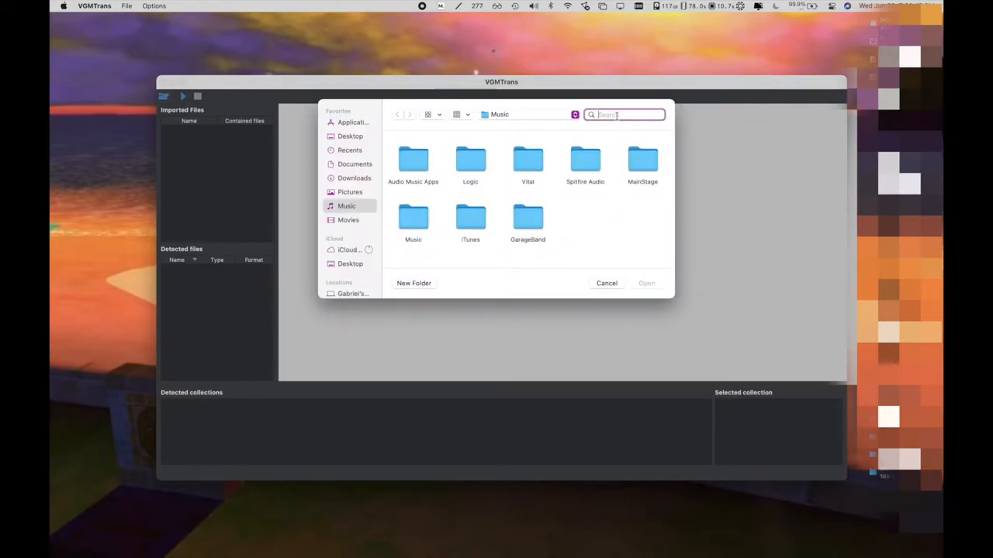
type("mew")
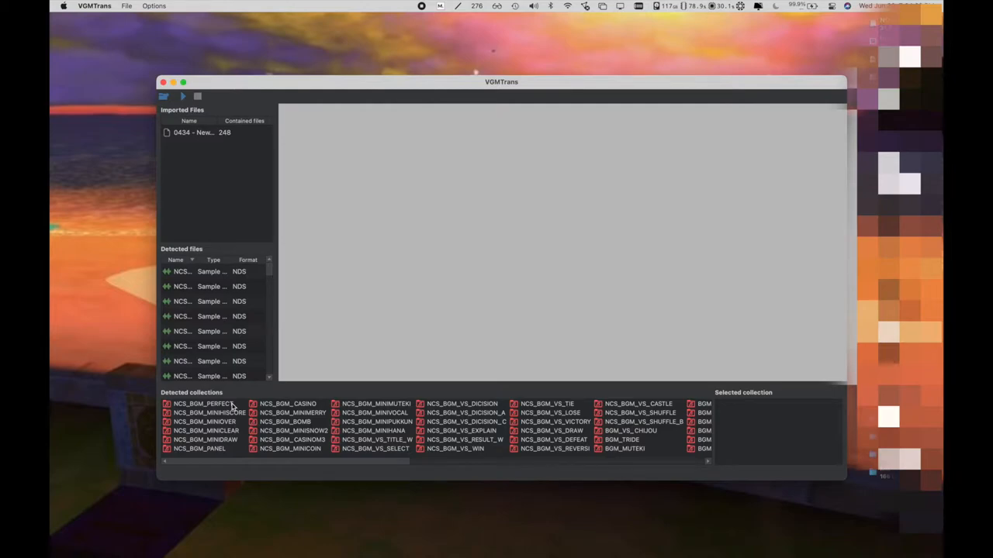
Preview detected songs (MINIVOCAL, VS_EXPLAIN, WATER3, BOSS, COURSE_CLEAR, SHIRO) and settle on BGM_KAZAN_SOTO
left_click(291, 413)
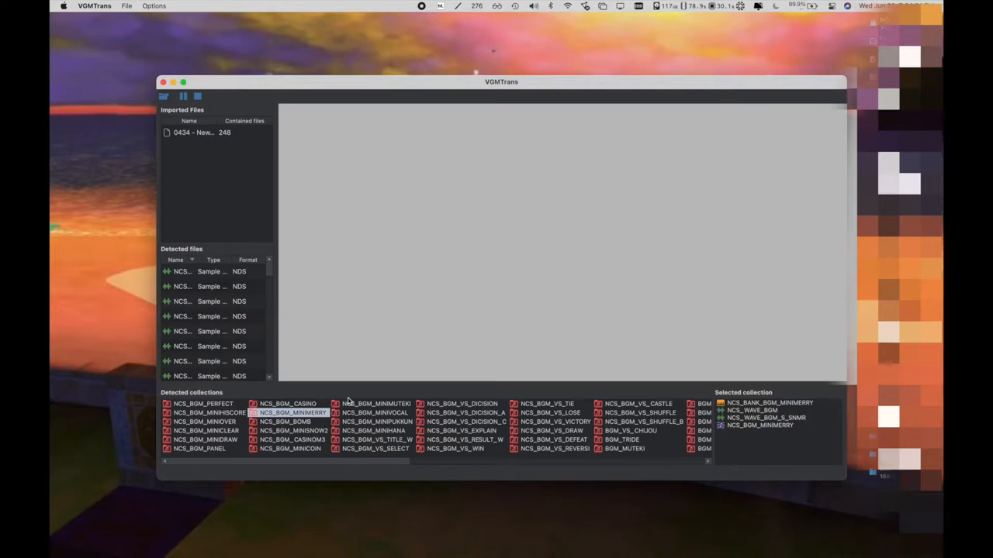
left_click(378, 412)
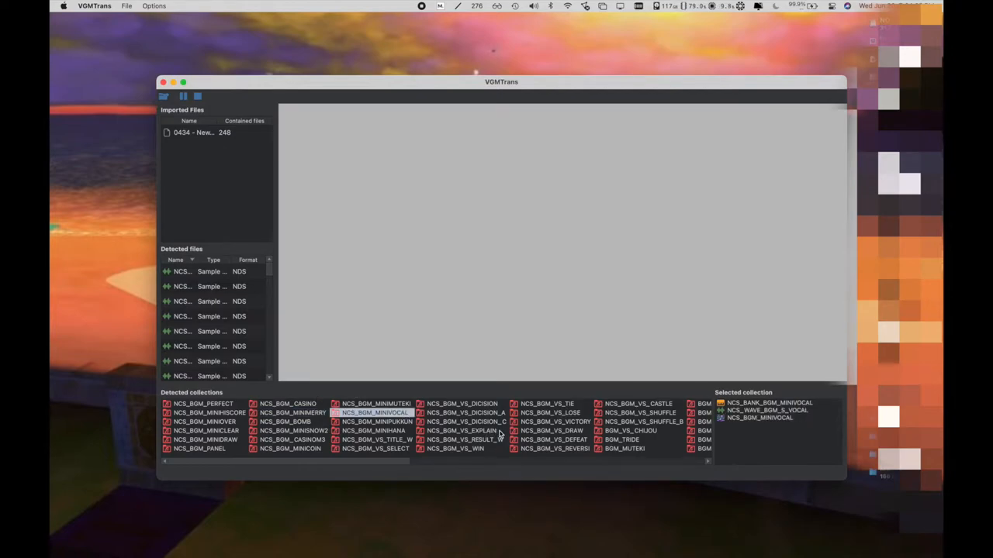
left_click(458, 431)
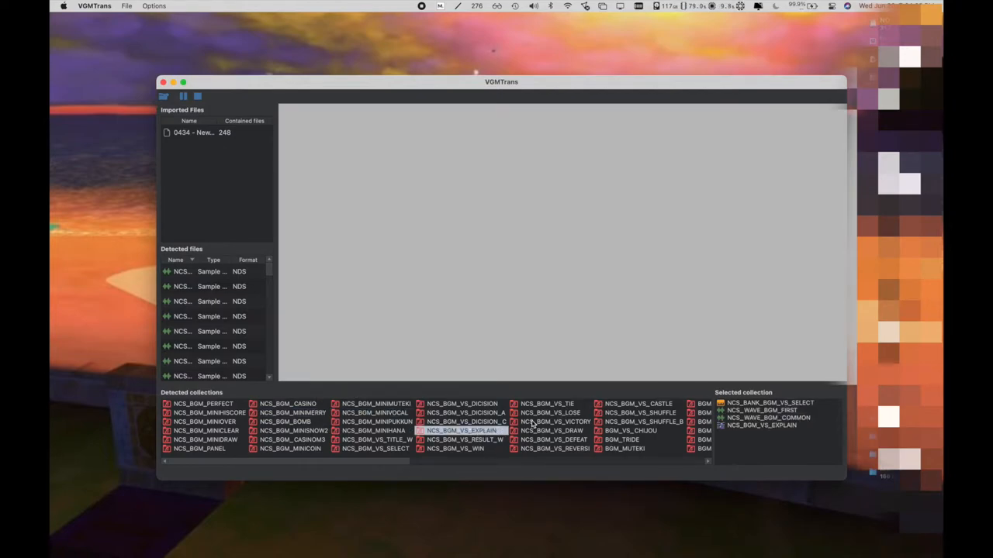
left_click(556, 422)
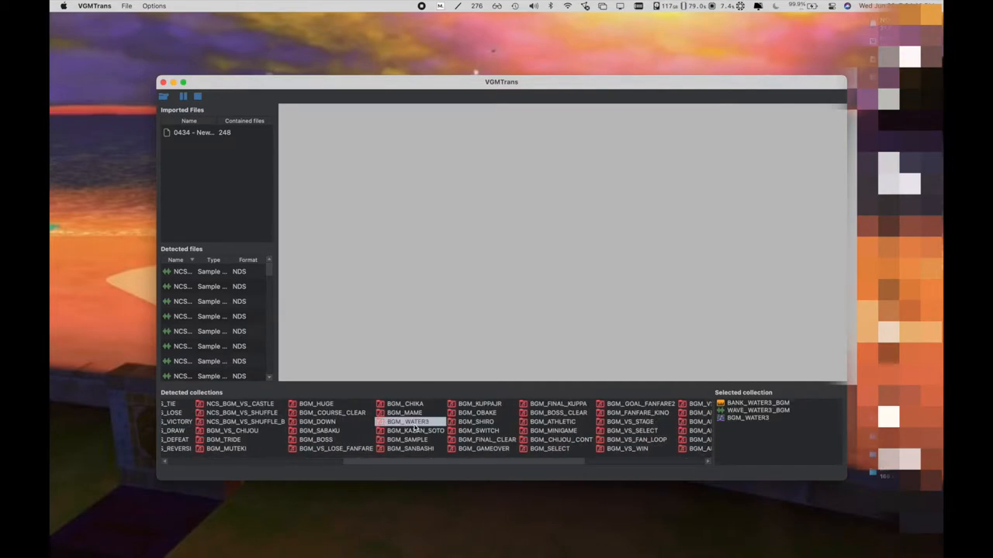
left_click(403, 412)
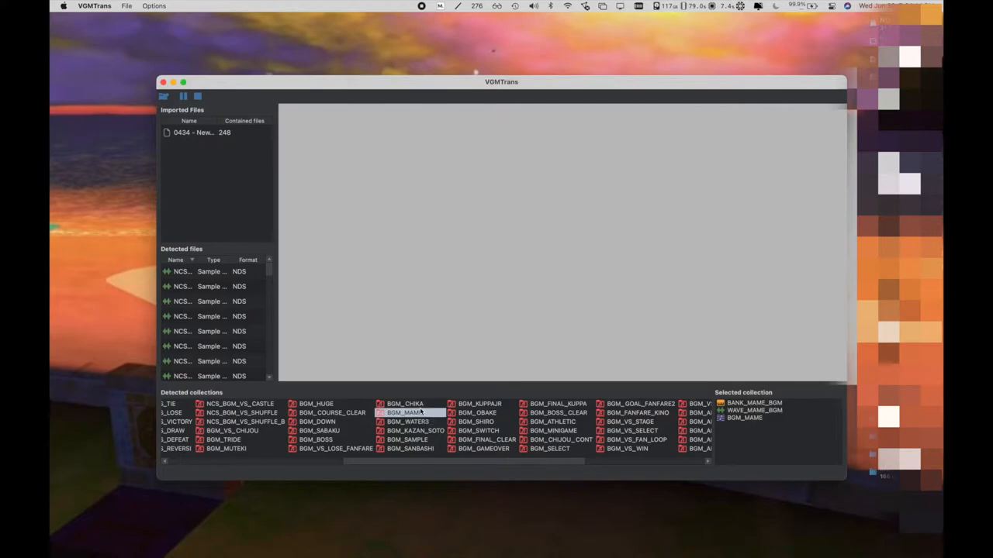
left_click(319, 441)
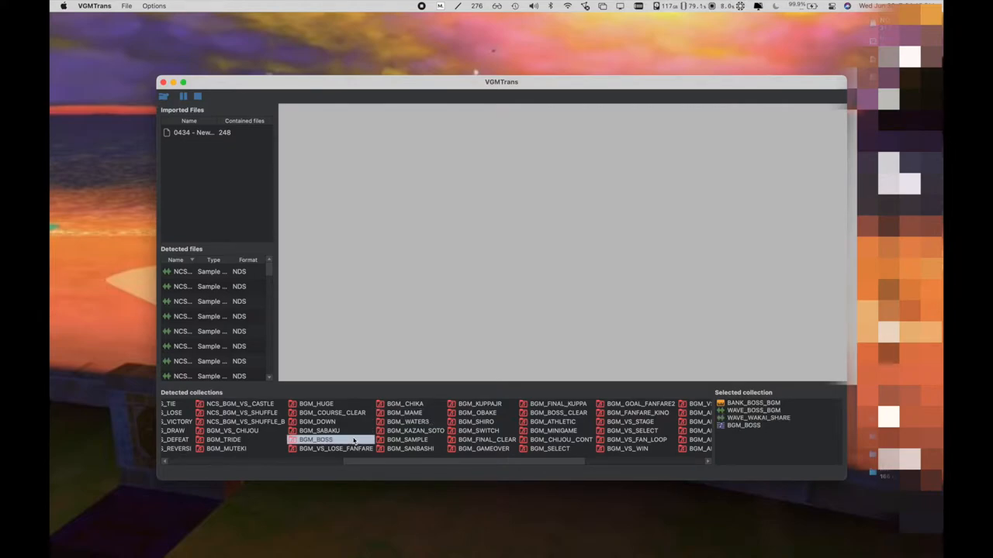
left_click(335, 412)
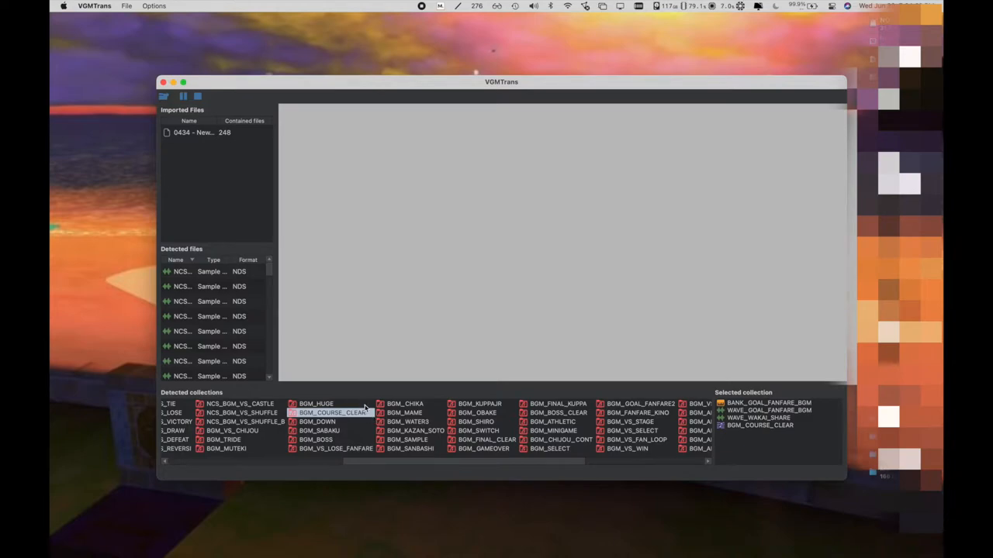
left_click(558, 404)
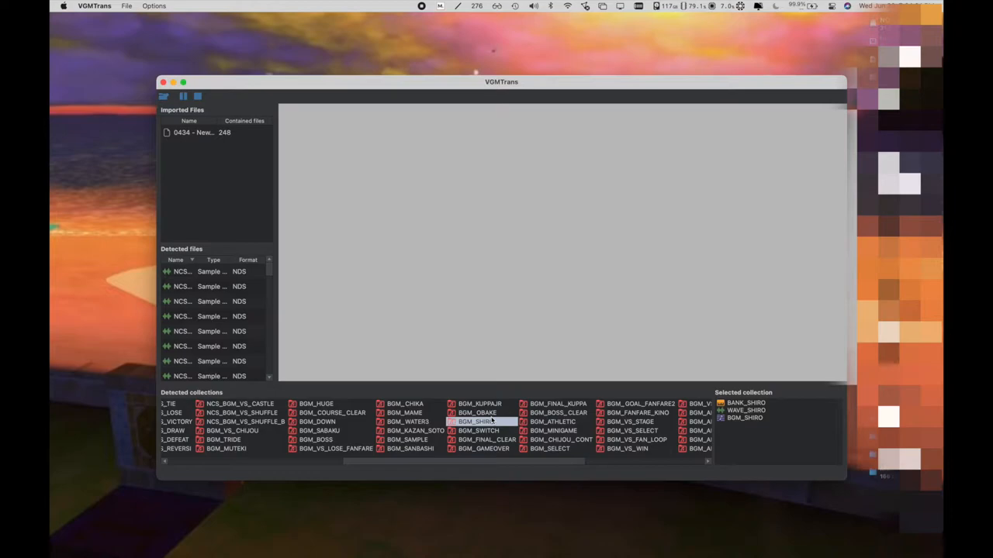
left_click(416, 431)
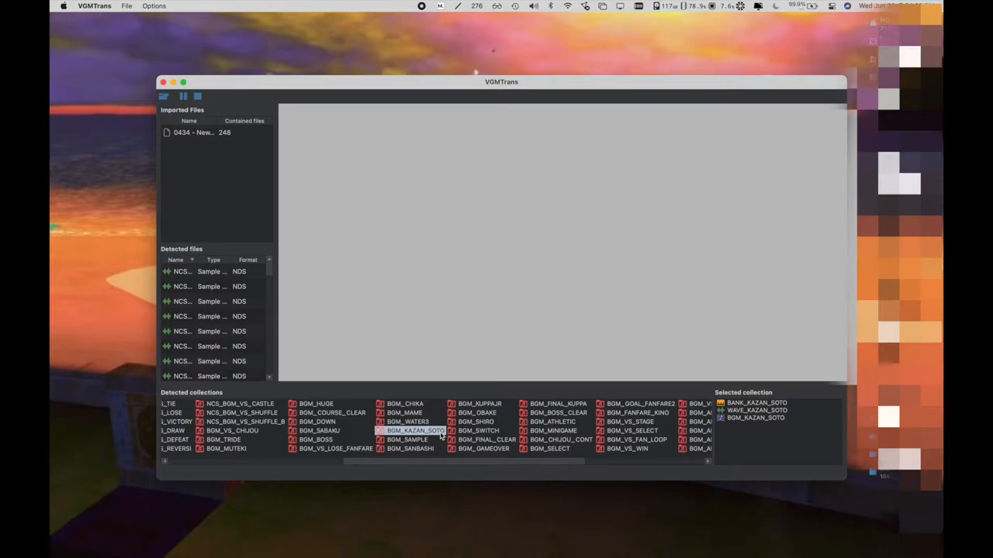
mouse_move(426, 431)
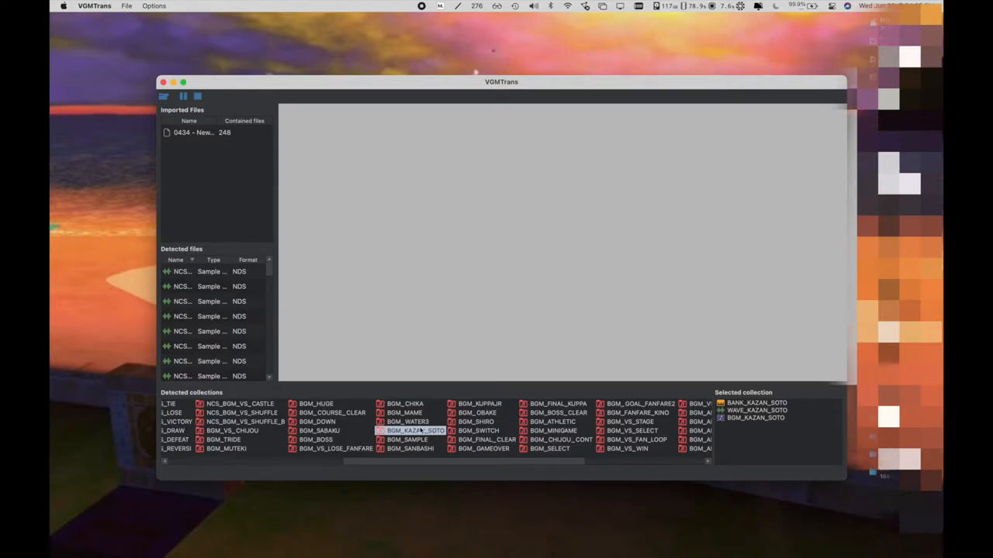
mouse_move(412, 439)
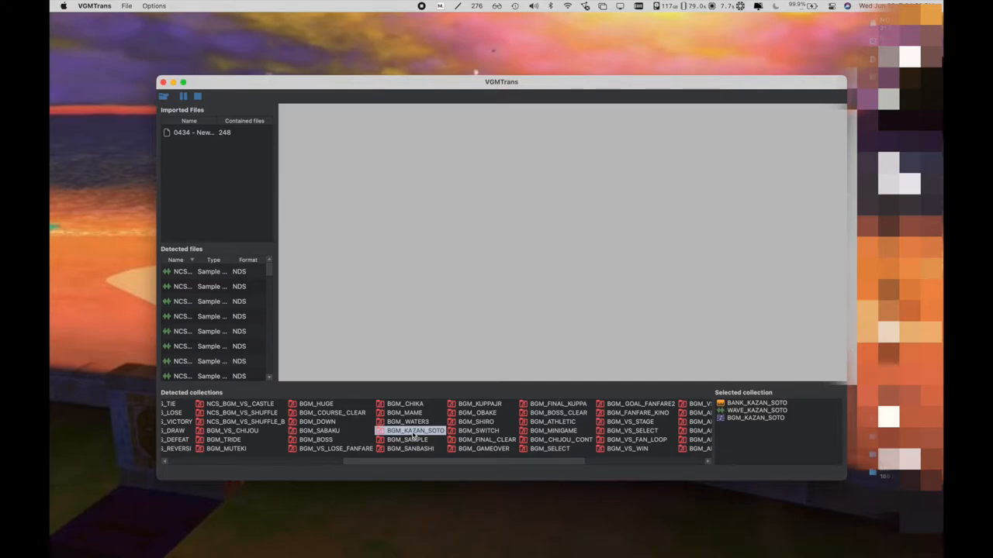
Save BGM_KAZAN_SOTO as MIDI and SoundFont 2 into a new Desktop folder 'NSMB Desert midi and sf2'
right_click(413, 431)
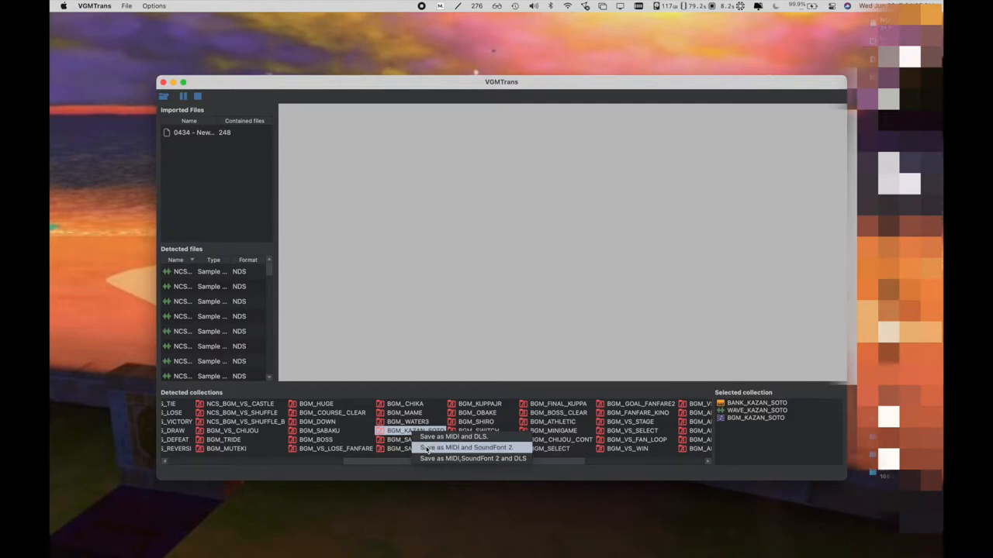
left_click(468, 446)
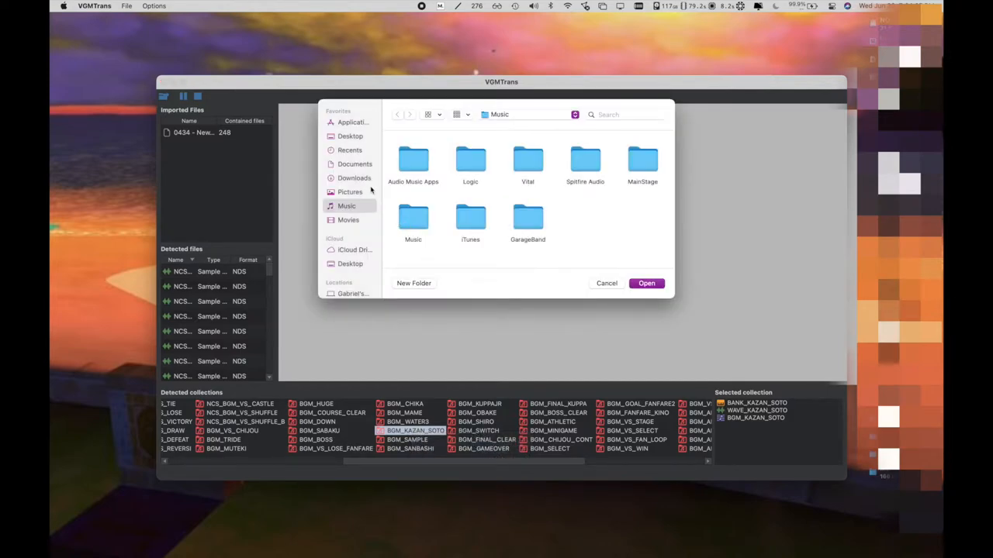
left_click(350, 137)
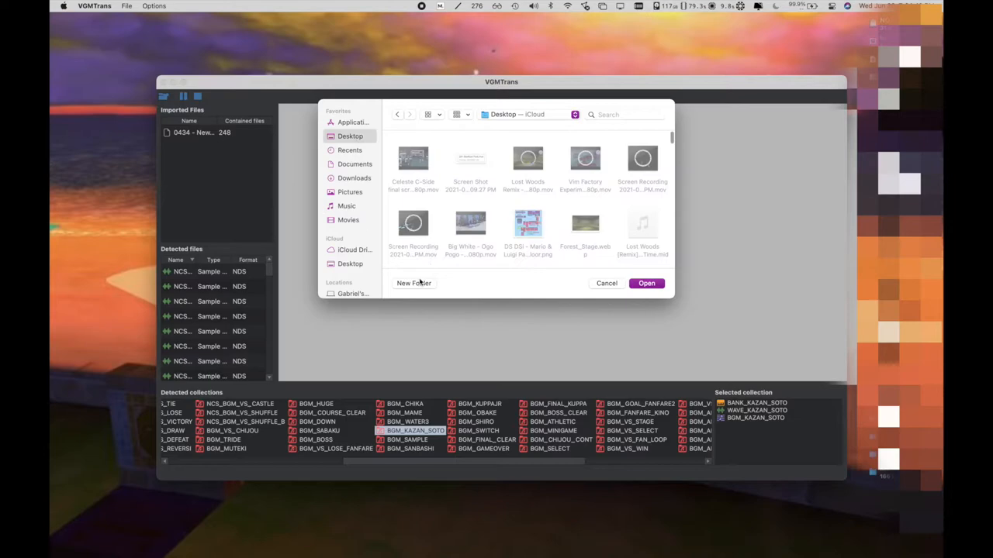
left_click(413, 282)
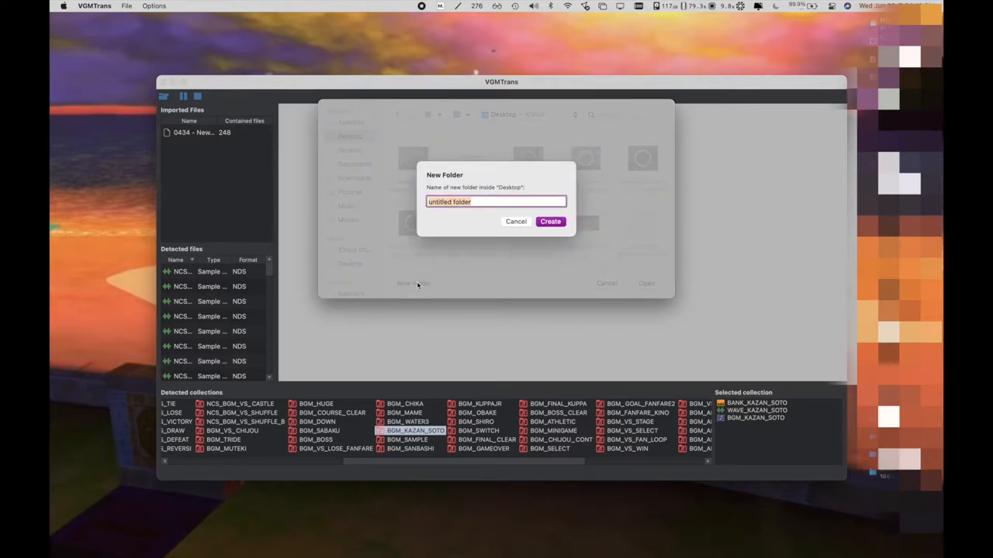
type("NSMB Desert")
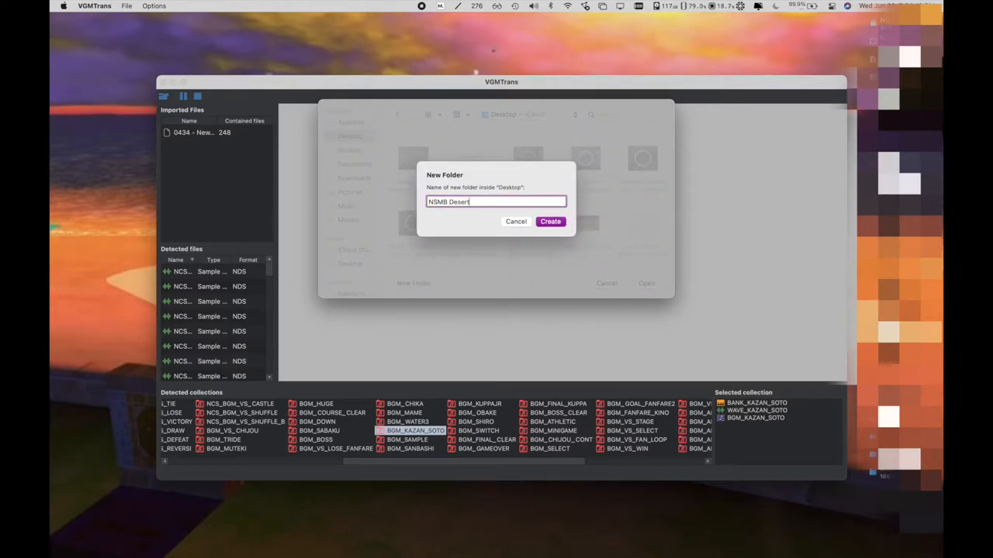
type("midi and")
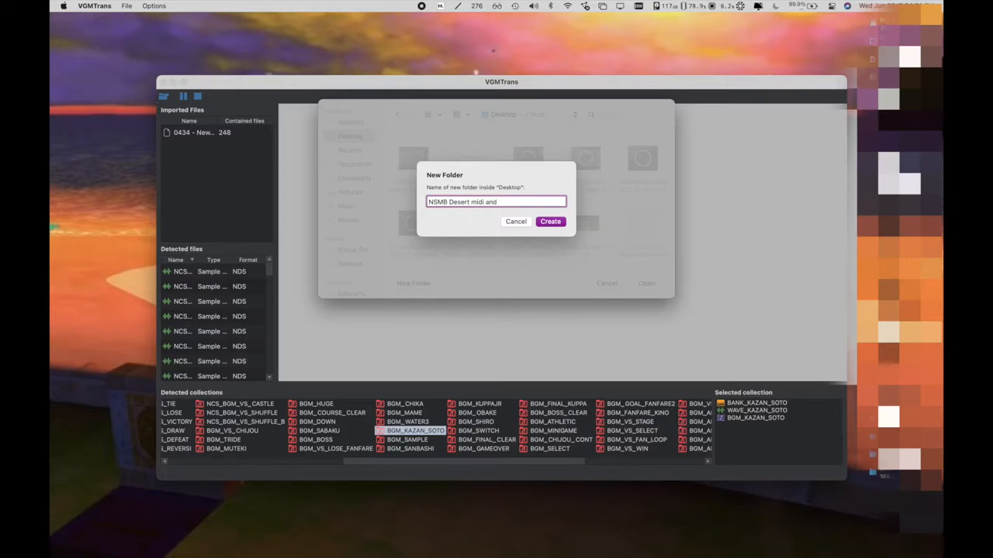
left_click(550, 220)
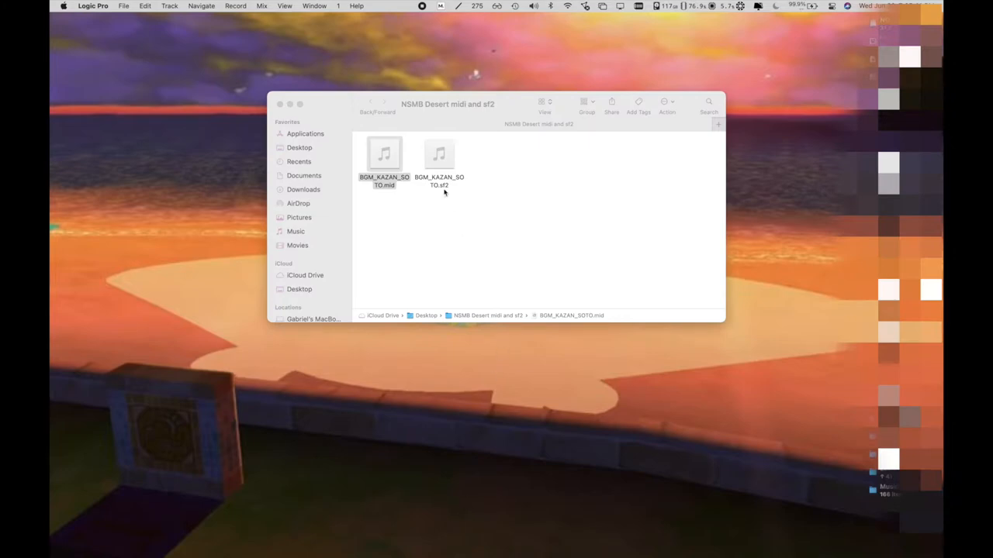
Move BGM_KAZAN_SOTO.sf2 into Audio Music Apps > Sampler Instruments, confirming removal from iCloud Drive
left_click(439, 154)
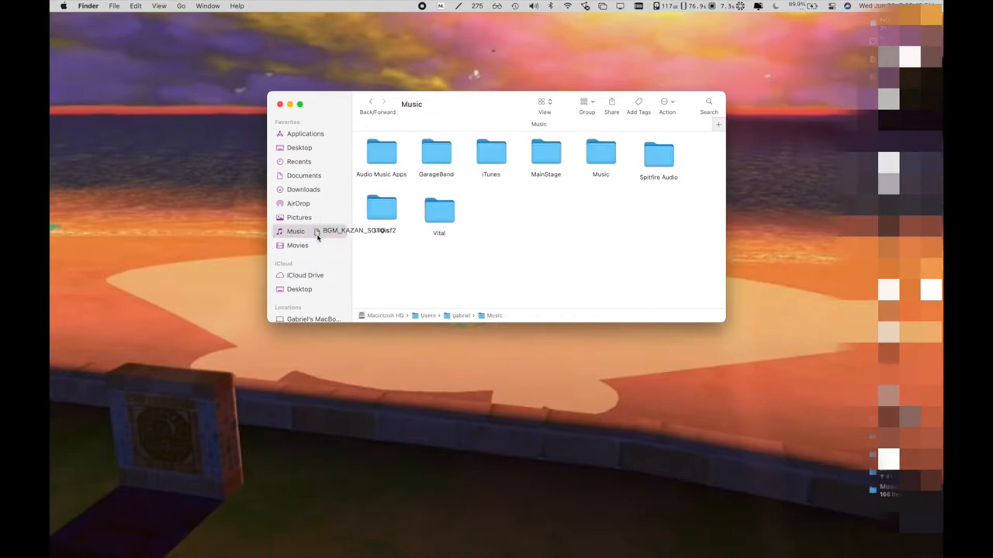
left_click_drag(318, 229, 375, 155)
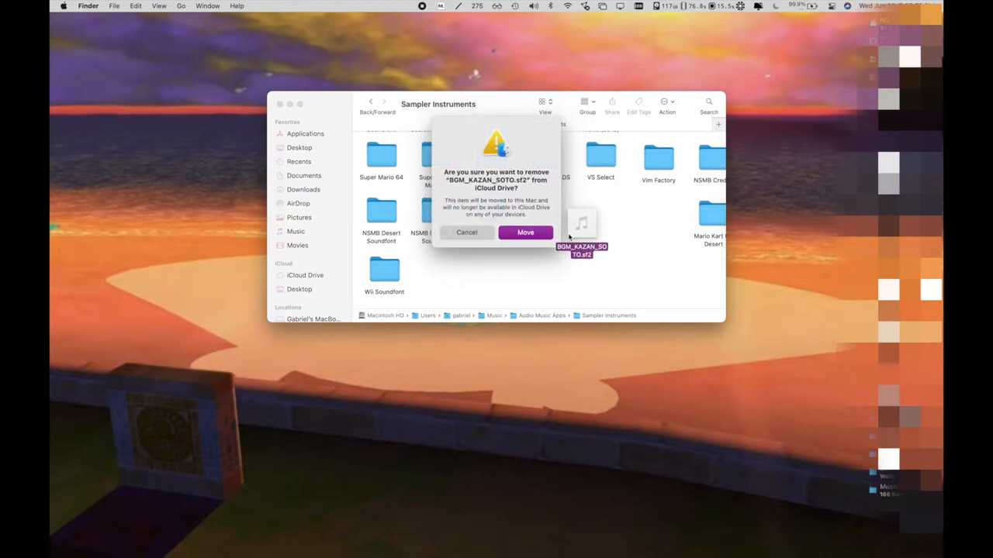
left_click(525, 233)
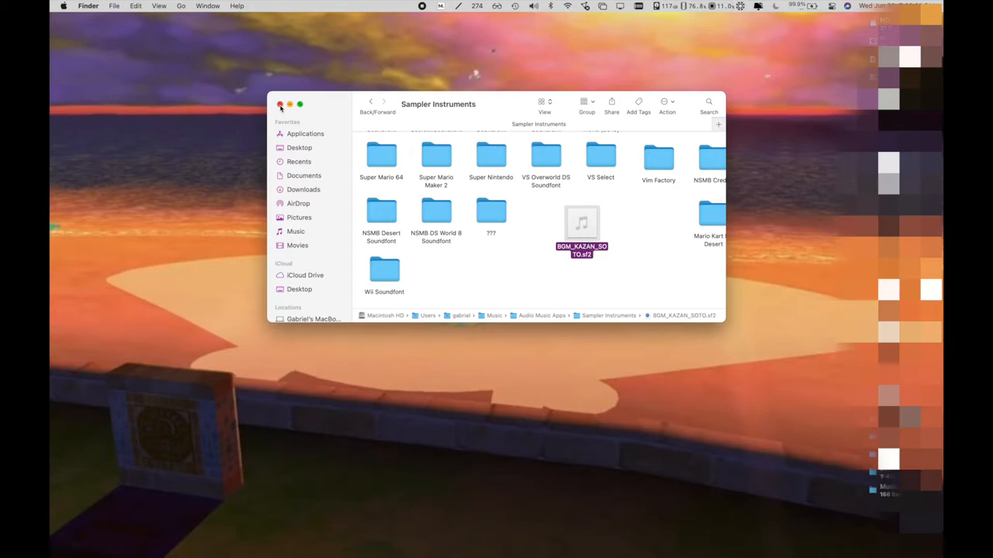
mouse_move(285, 99)
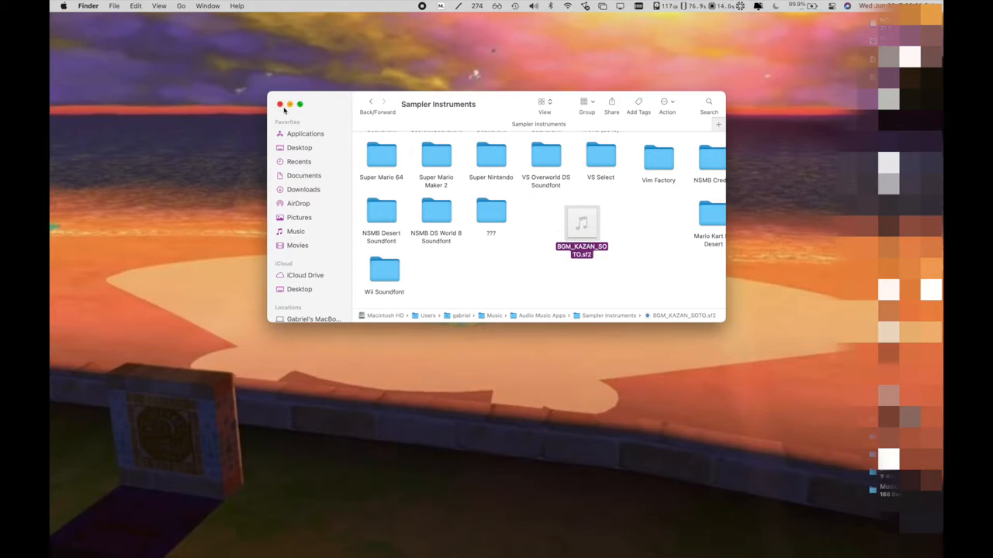
right_click(582, 223)
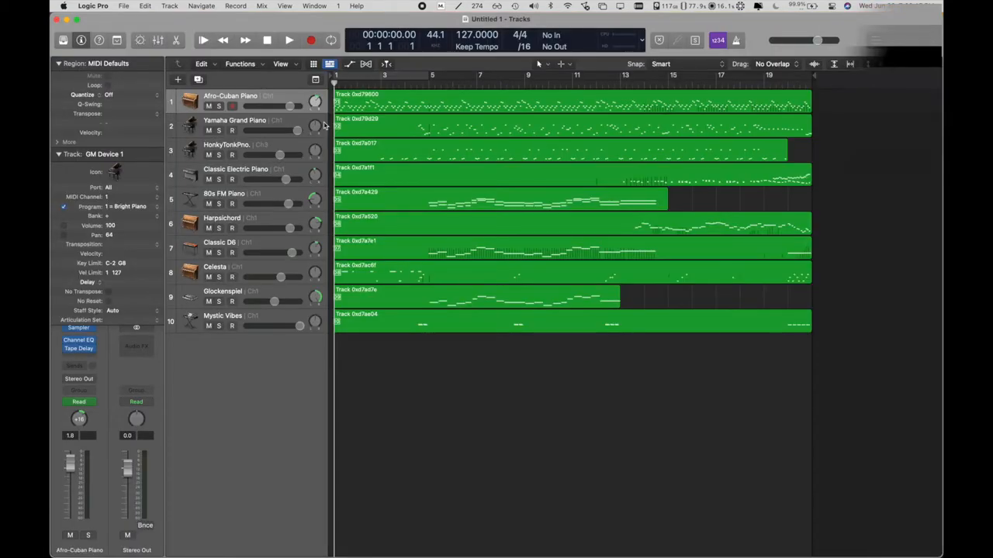
Set the audio Output Device to AirPods Pro (Recording Audio) and play the project
left_click(201, 40)
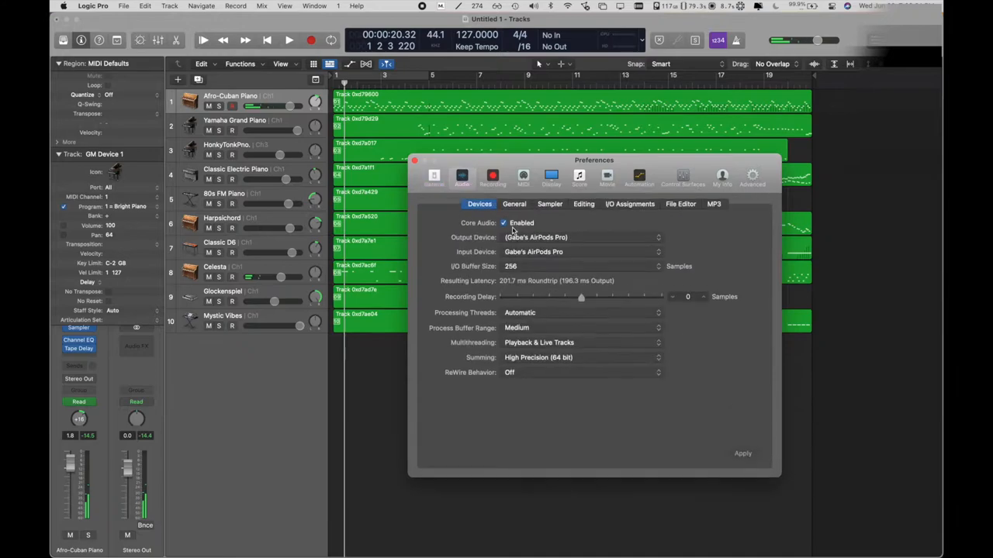
left_click(580, 237)
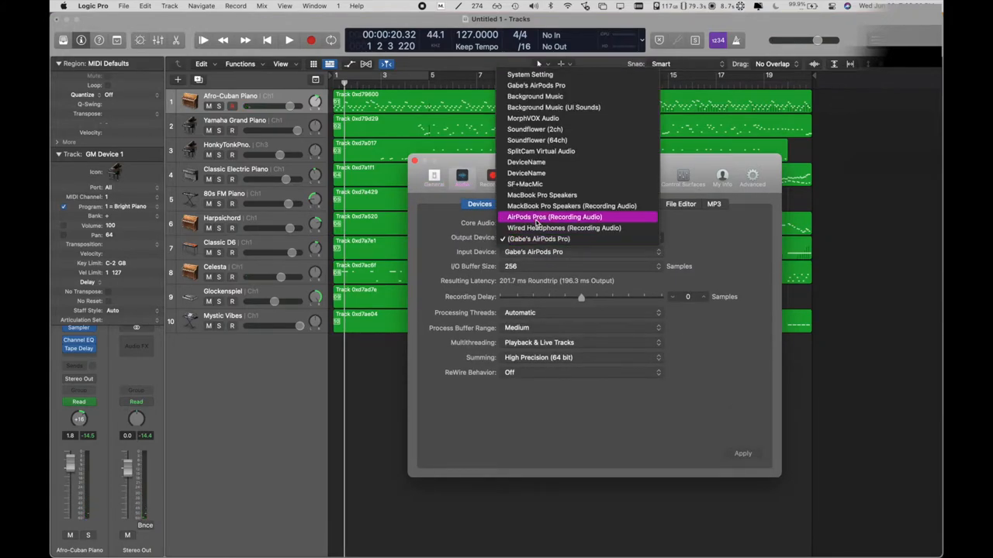
left_click(558, 218)
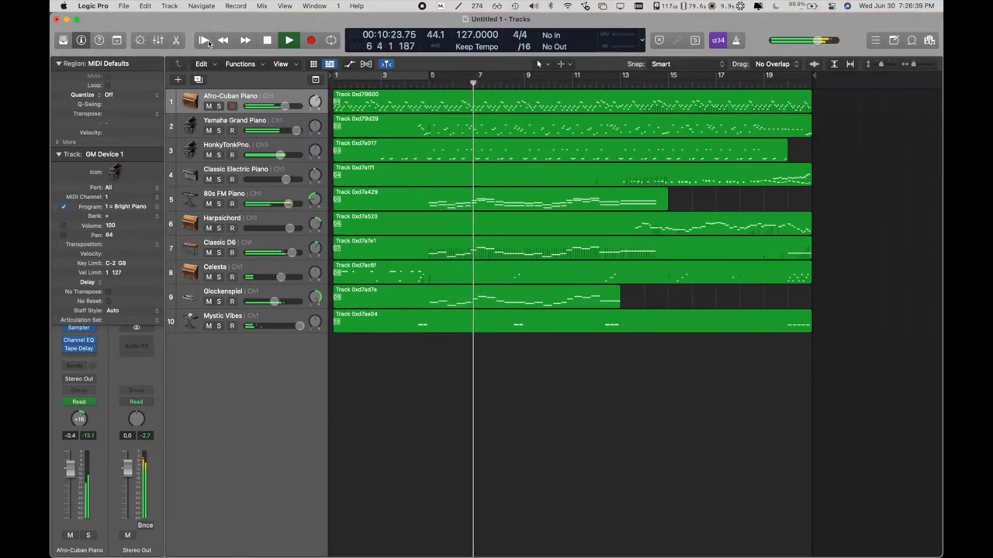
left_click(286, 39)
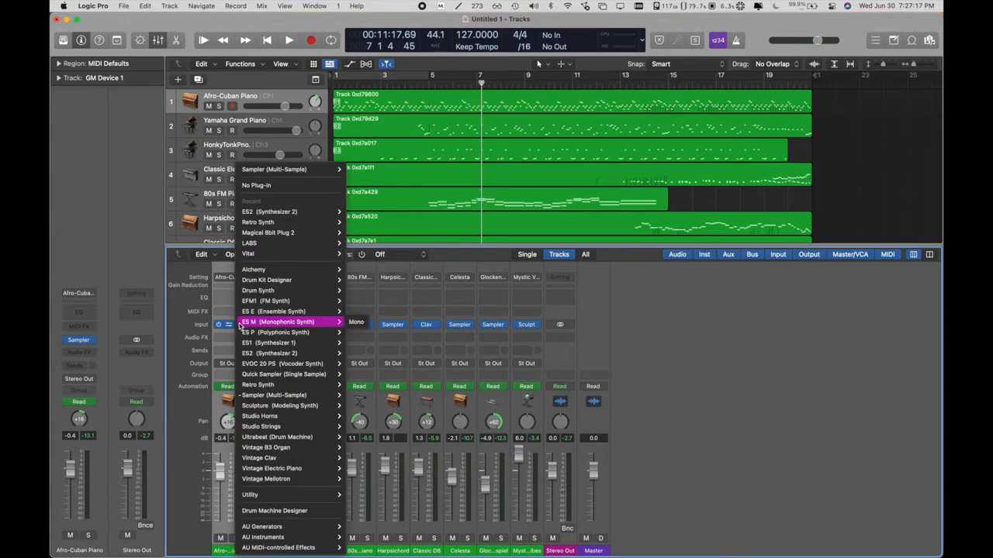
mouse_move(283, 385)
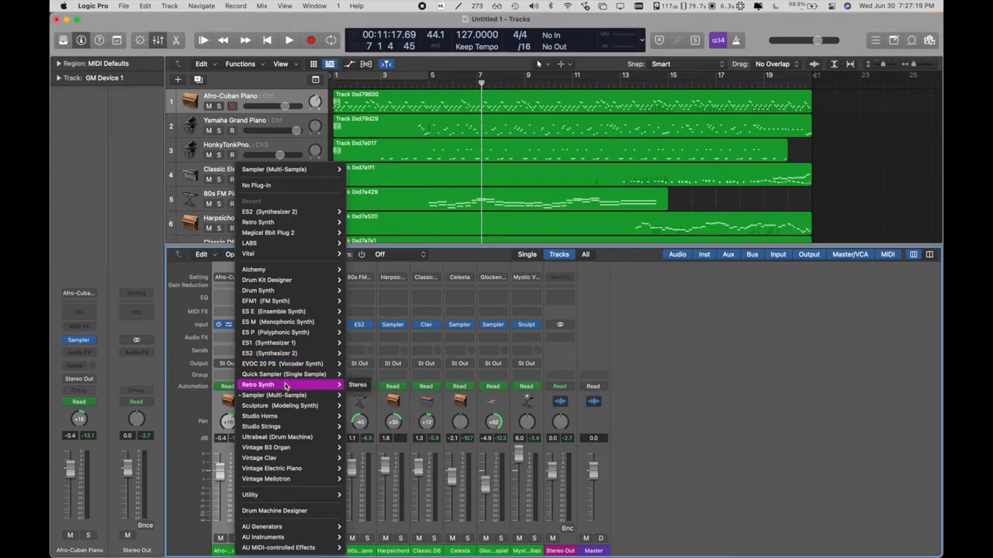
Load a stereo Sampler on the Afro-Cuban Piano track for soundfont Instr bnk0 num1
left_click(279, 396)
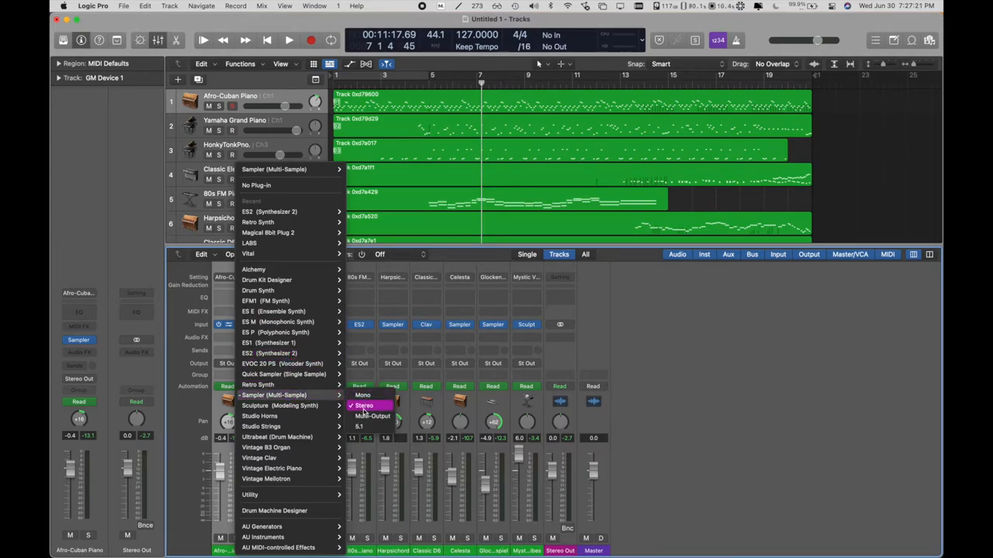
left_click(363, 407)
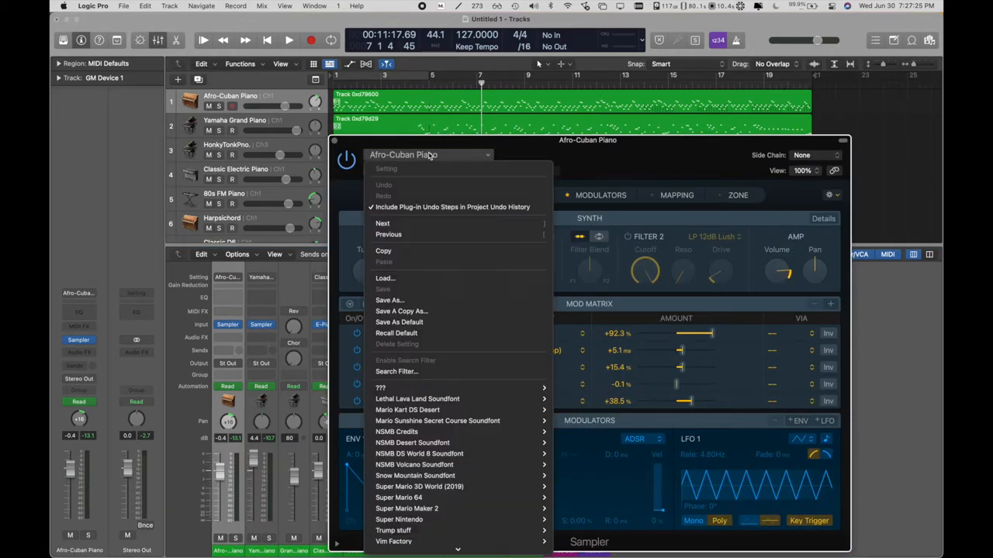
mouse_move(413, 474)
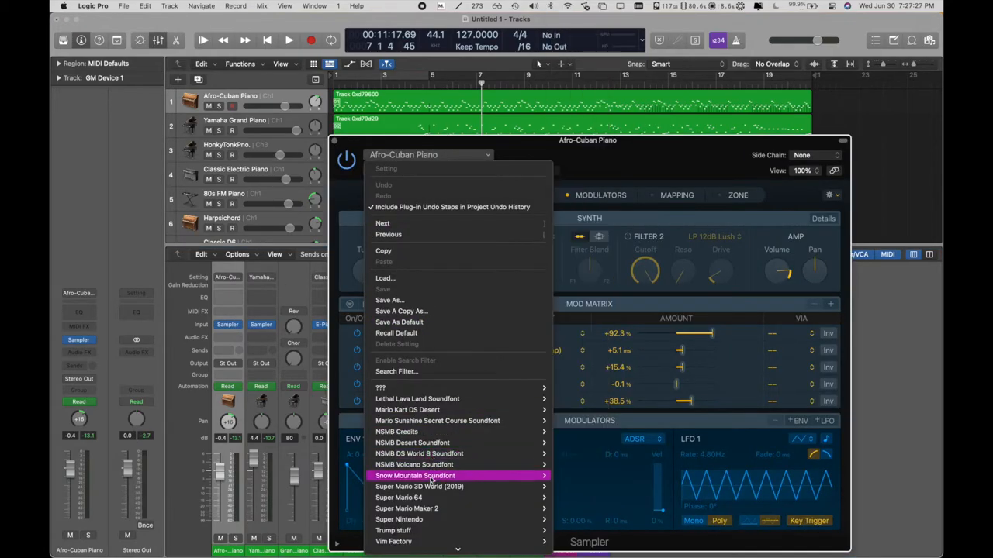
mouse_move(442, 515)
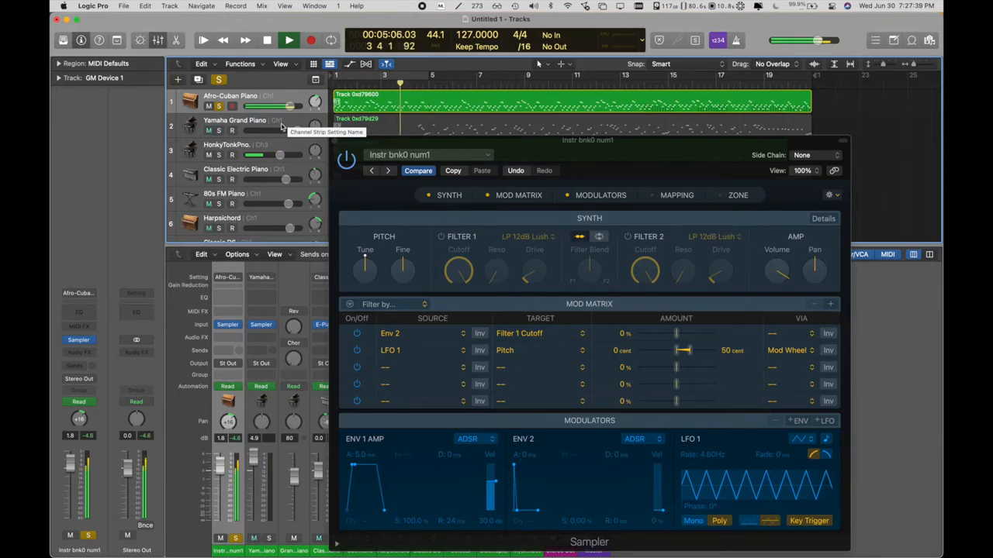
Give the Yamaha Grand Piano track a Sampler patch from NSMB DS World 8 Soundfont
left_click(235, 126)
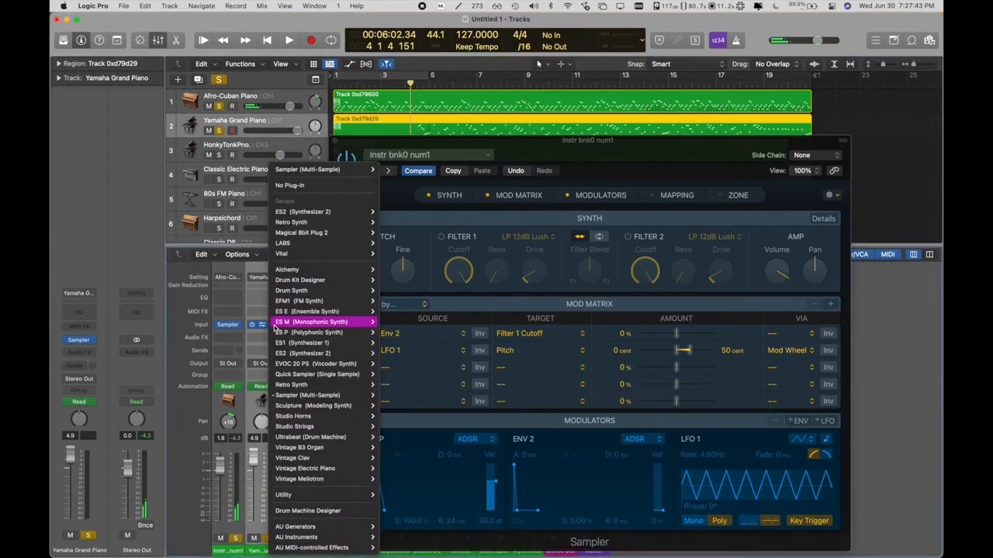
mouse_move(310, 396)
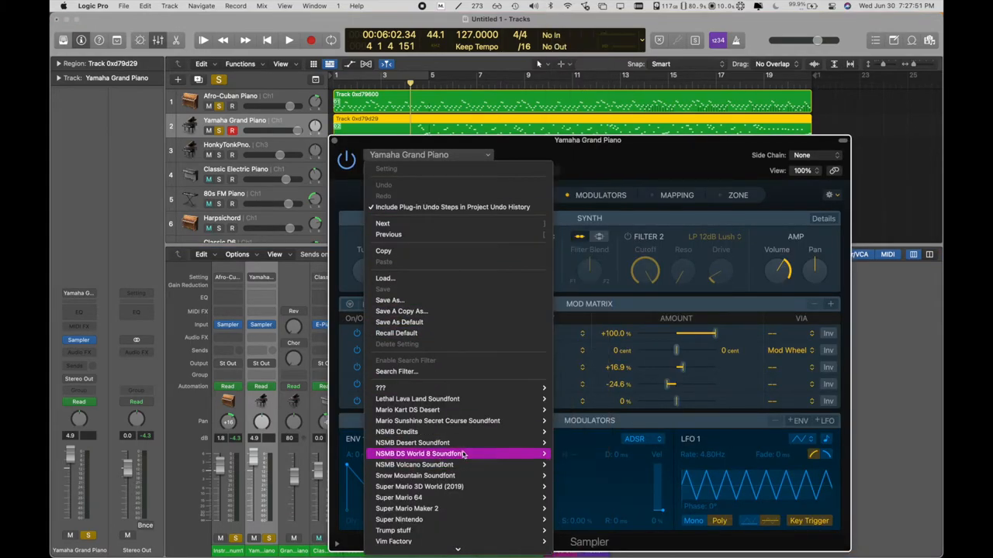
left_click(431, 453)
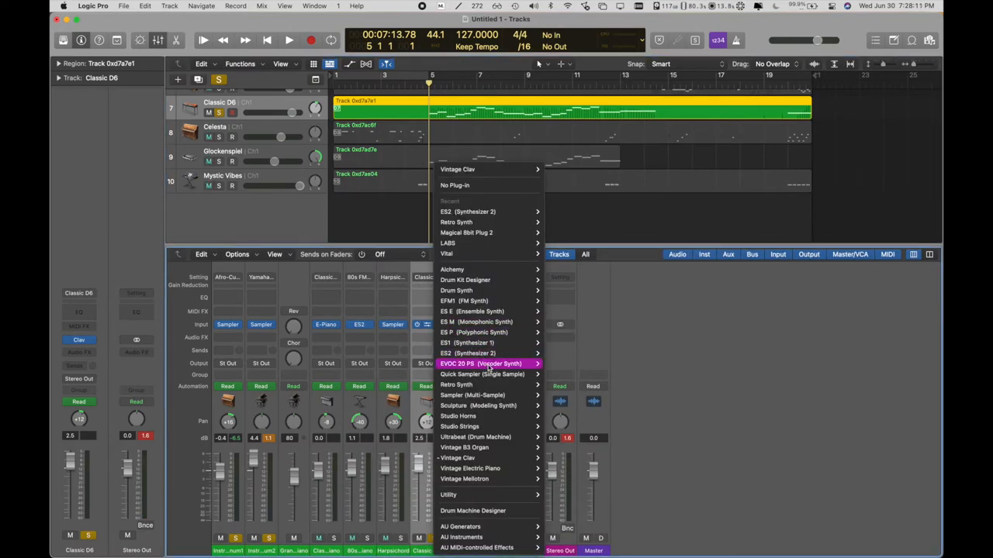
mouse_move(472, 395)
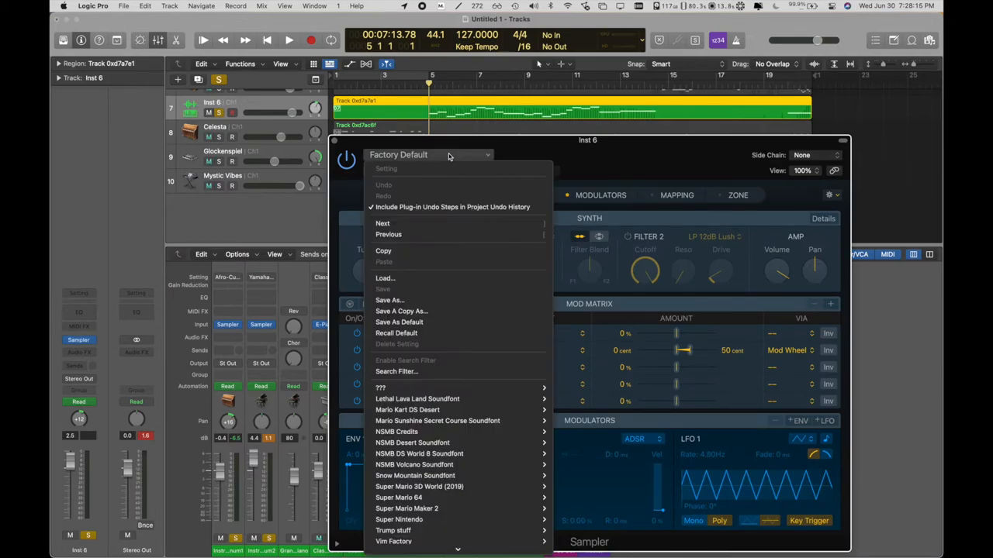
mouse_move(434, 432)
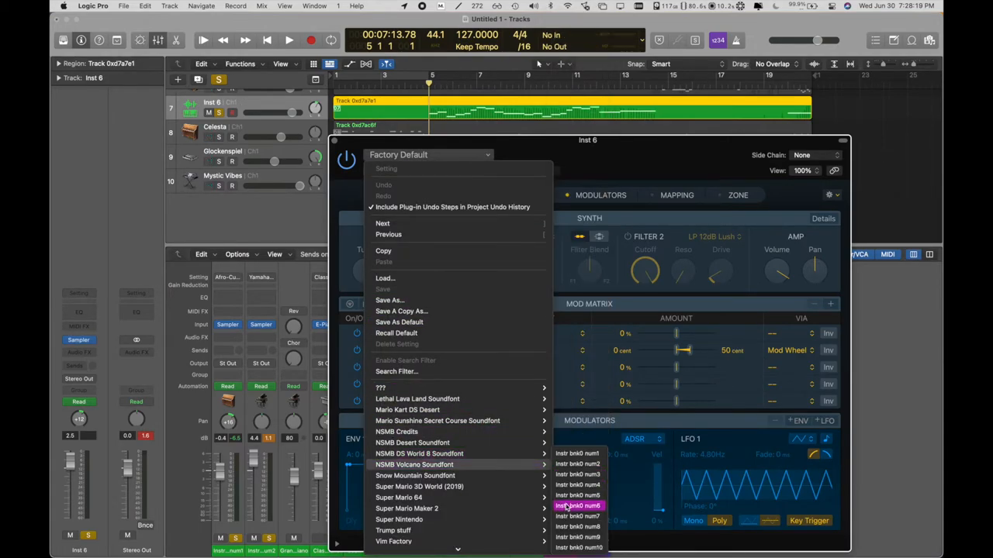
Load Instr bnk0 num7 from the NSMB Volcano Soundfont on the Classic O6 track
left_click(566, 509)
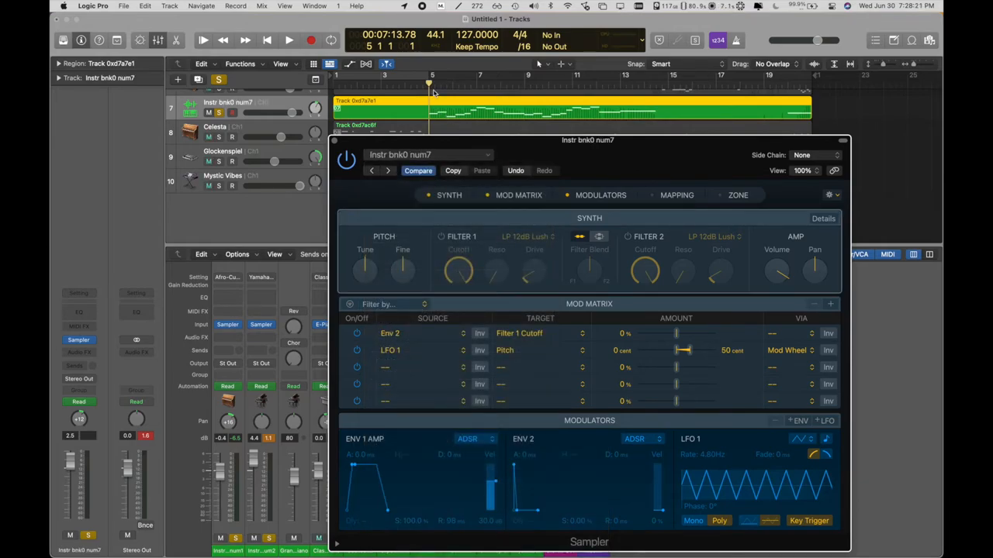
left_click(288, 41)
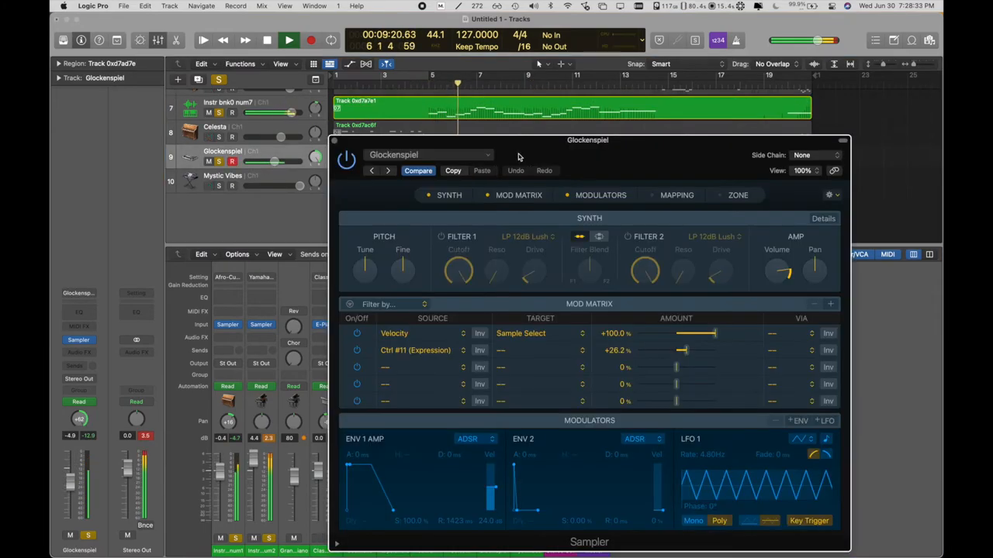
left_click(428, 155)
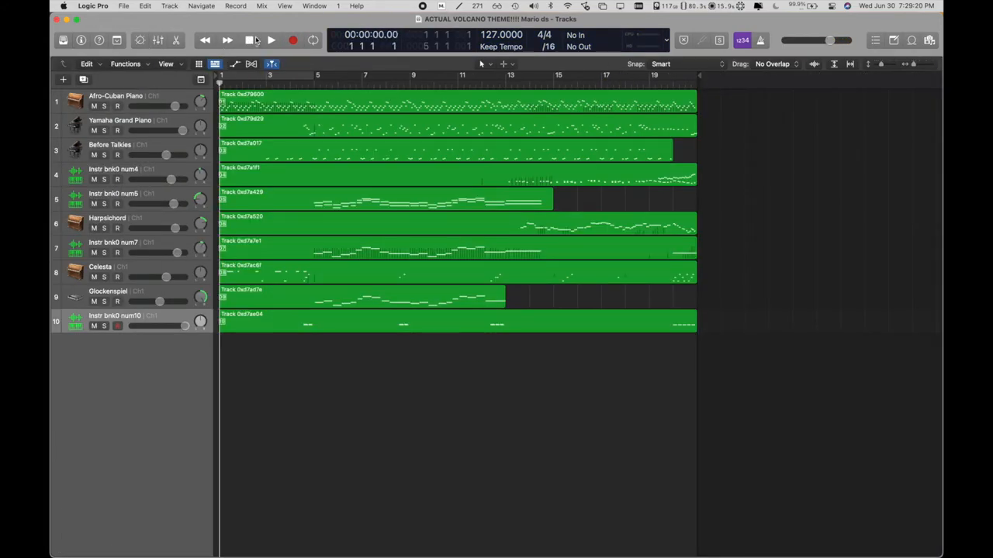
Play the finished volcano theme project from the start
left_click(270, 40)
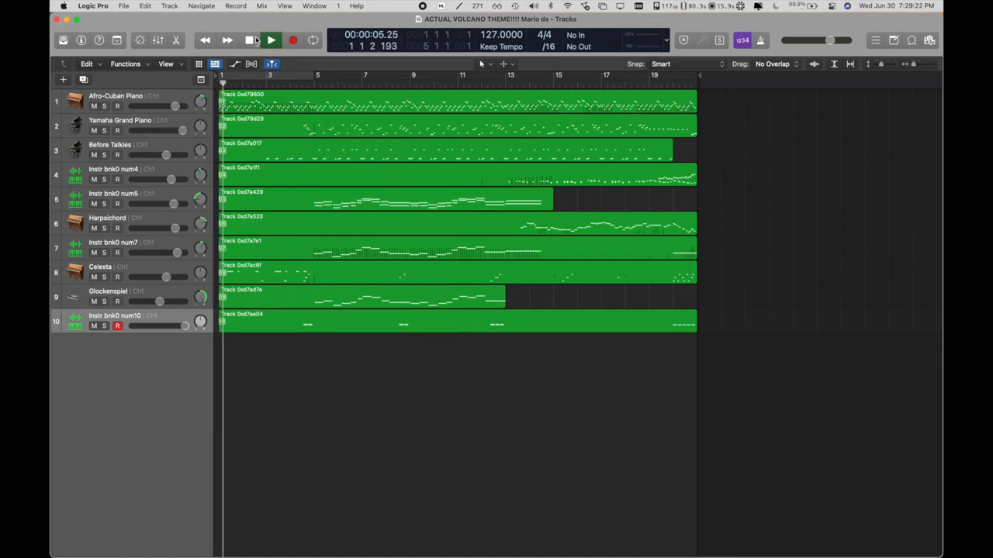